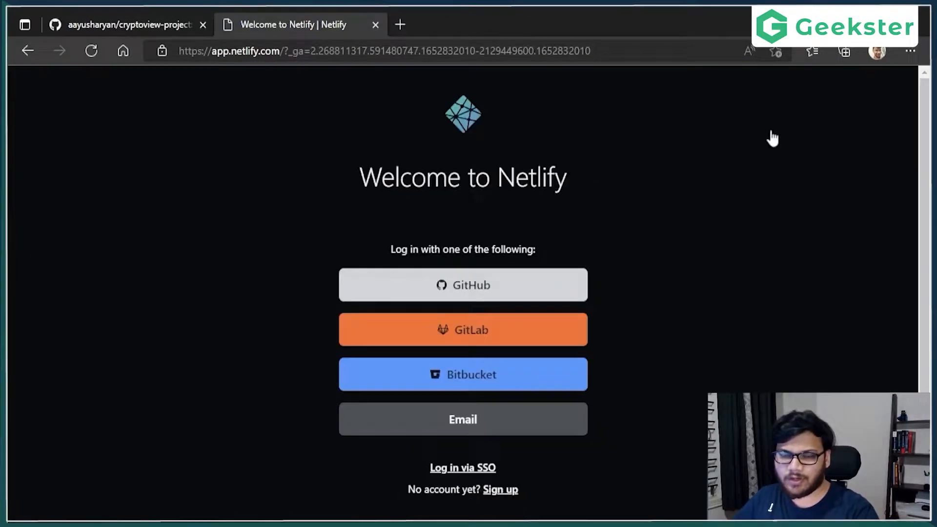
- Log in to Netlify with the GitHub account and reach the team overview
{"action": "left_click", "coordinate": [463, 285]}
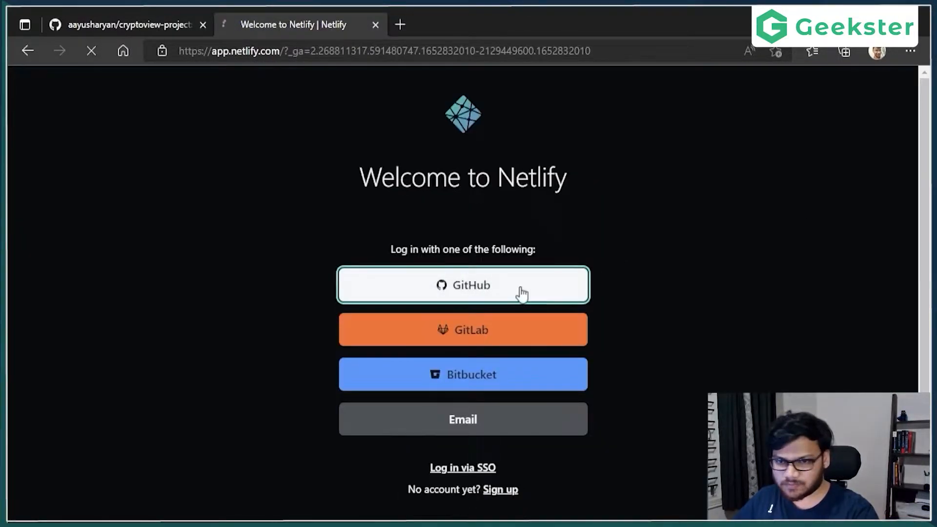
{"action": "left_click", "coordinate": [463, 284]}
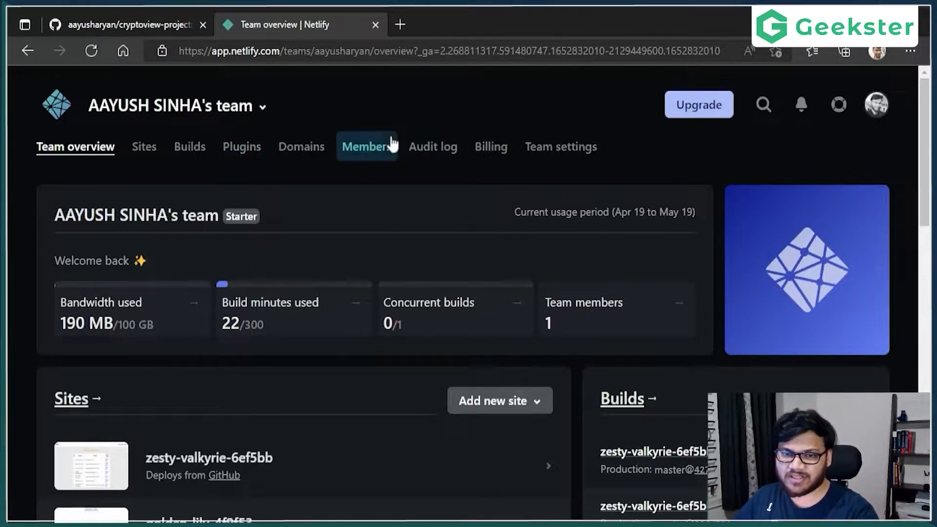
{"action": "mouse_move", "coordinate": [166, 417]}
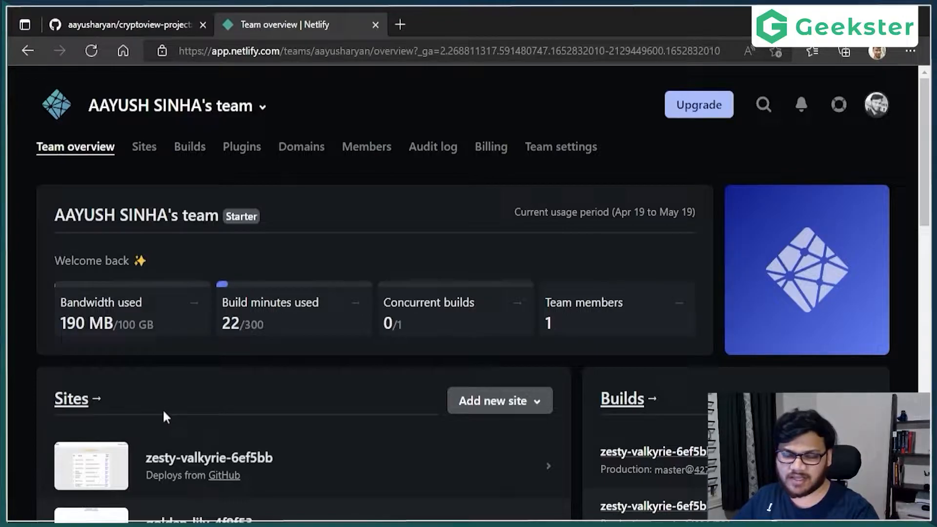
{"action": "mouse_move", "coordinate": [383, 380]}
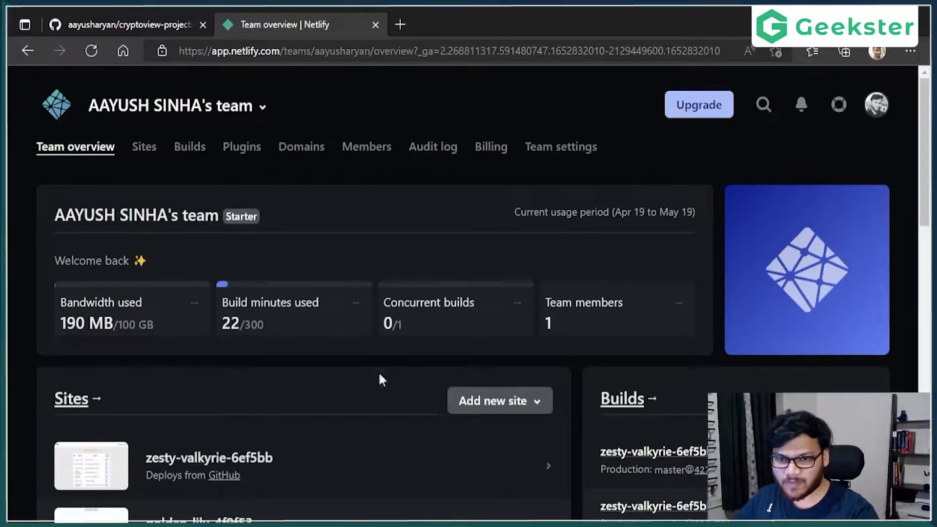
- Import an existing project into Netlify, connecting GitHub as the Git provider
{"action": "left_click", "coordinate": [499, 400]}
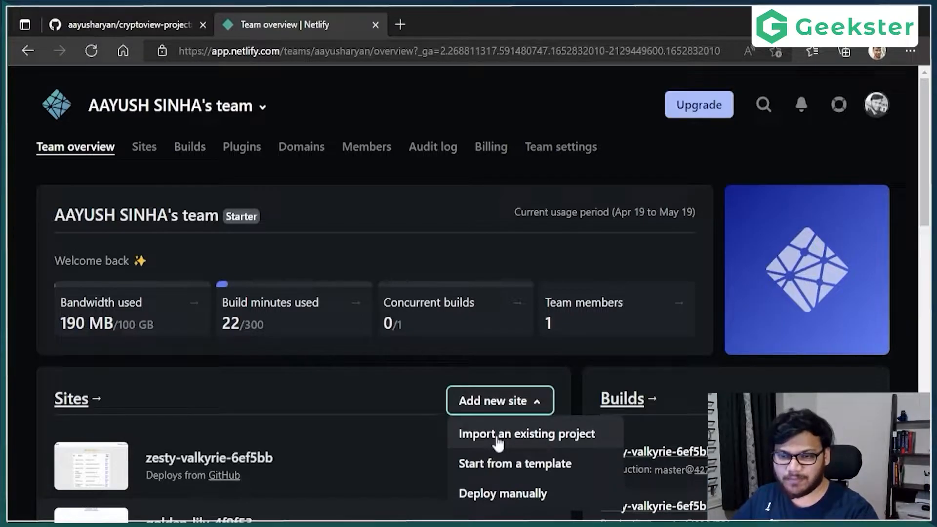
{"action": "left_click", "coordinate": [527, 434]}
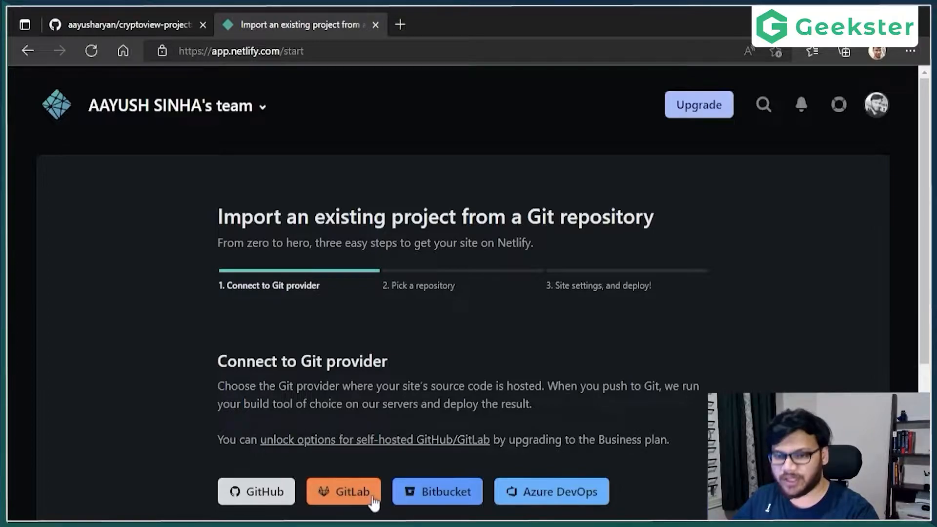
{"action": "scroll", "scroll_direction": "down", "scroll_amount": 3}
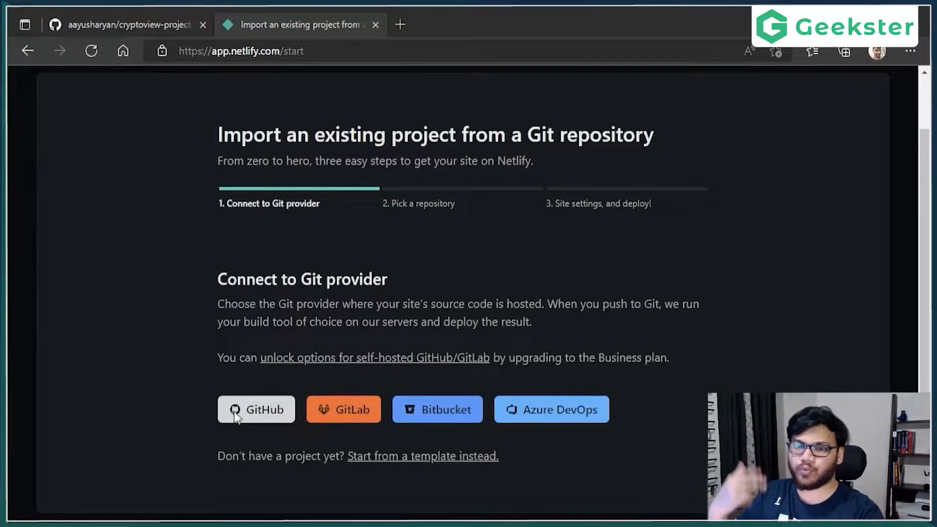
{"action": "left_click", "coordinate": [256, 410]}
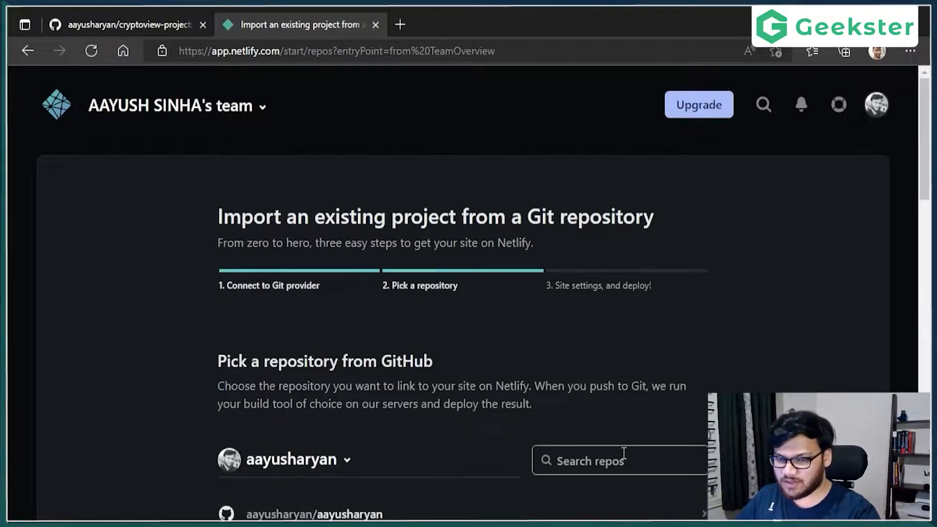
- Search the repos for 'cryptoview-project' and select it for deployment
{"action": "left_click", "coordinate": [618, 461]}
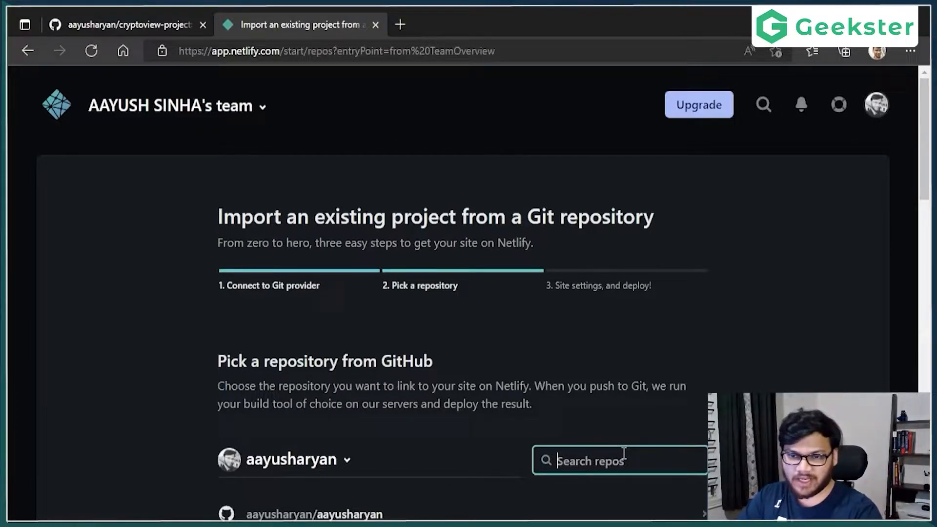
{"action": "type", "text": "cryptoview-"}
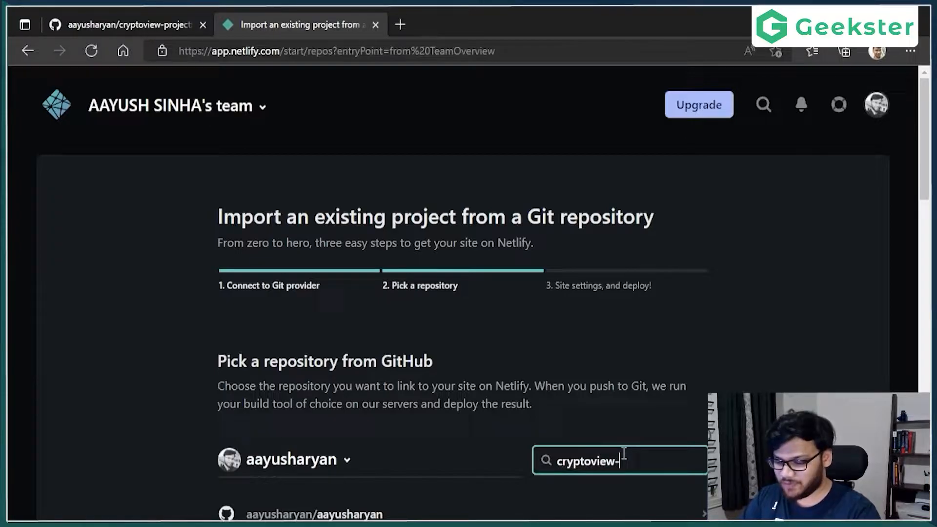
{"action": "type", "text": "project"}
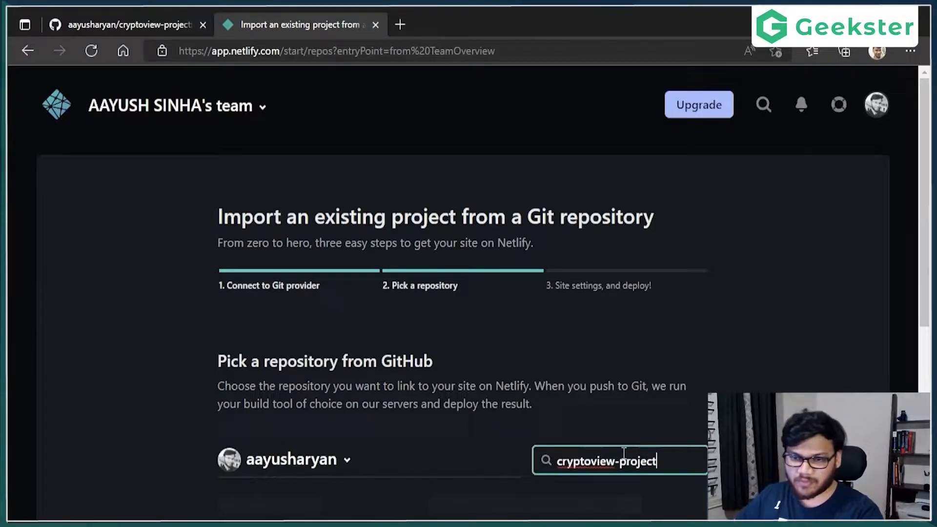
{"action": "scroll", "scroll_direction": "down", "scroll_amount": 3}
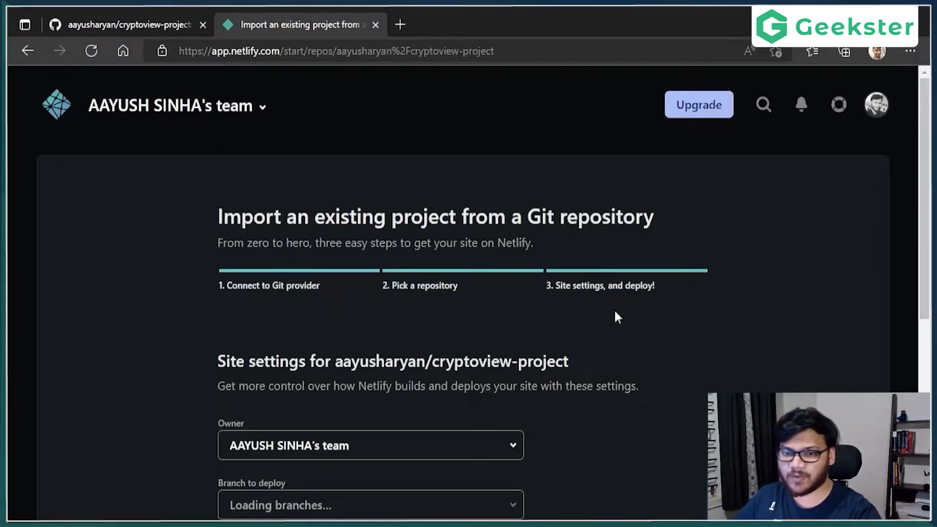
- Deploy cryptoview-project from the main branch with the default, empty build settings
{"action": "scroll", "scroll_direction": "down", "scroll_amount": 3}
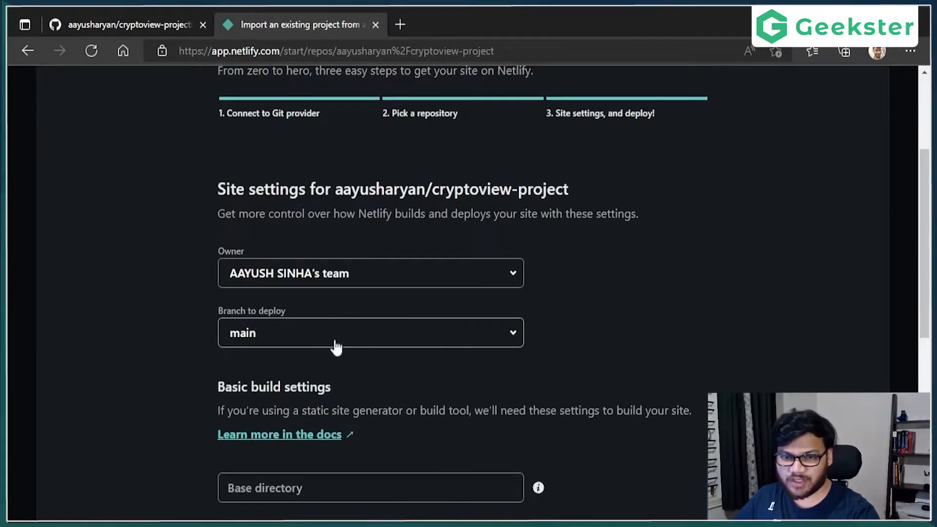
{"action": "scroll", "scroll_direction": "down", "scroll_amount": 3}
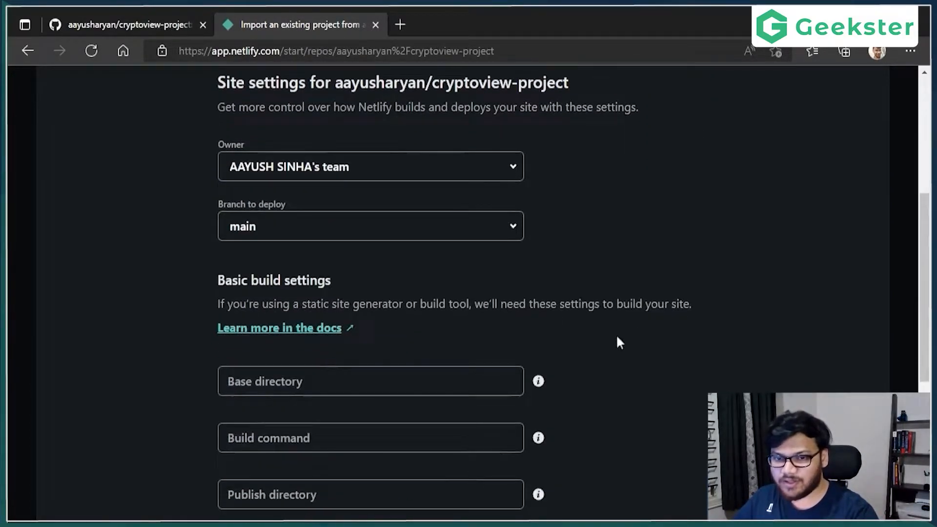
{"action": "scroll", "scroll_direction": "down", "scroll_amount": 3}
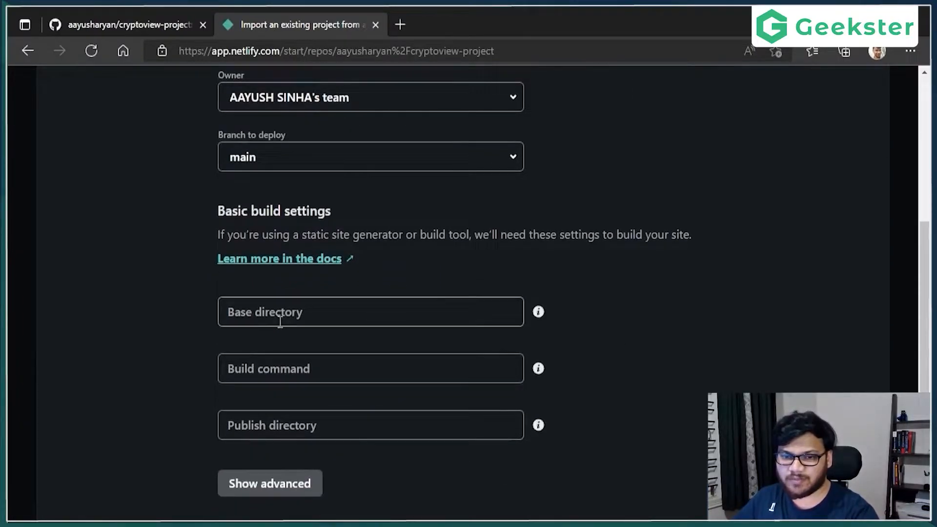
{"action": "left_click", "coordinate": [371, 312]}
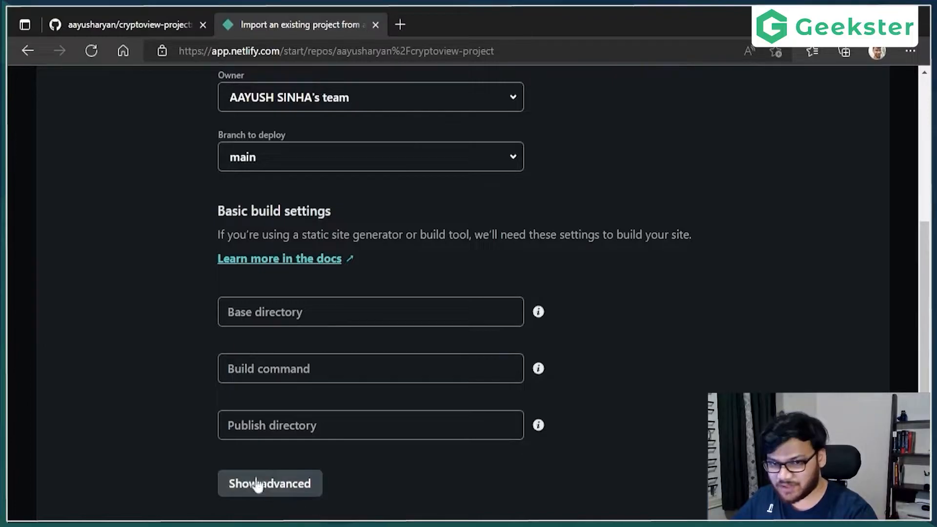
{"action": "scroll", "scroll_direction": "down", "scroll_amount": 3}
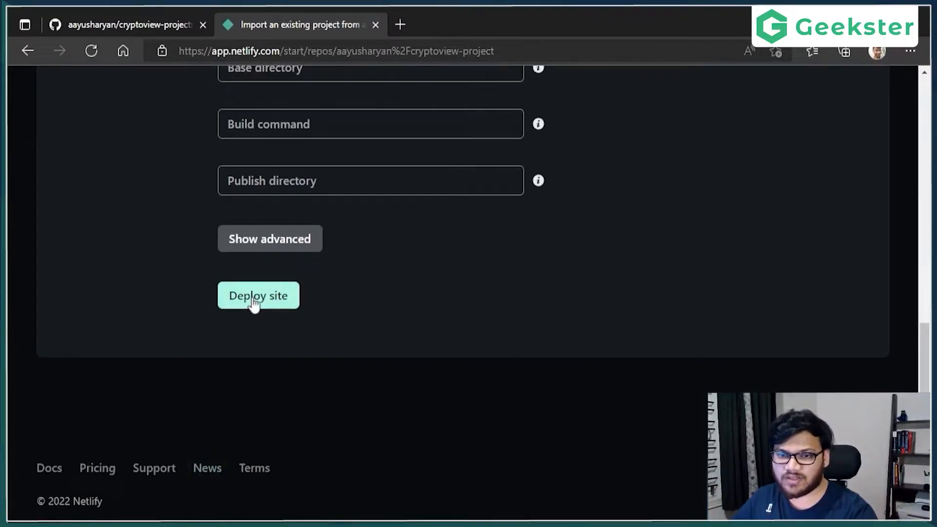
{"action": "left_click", "coordinate": [258, 296]}
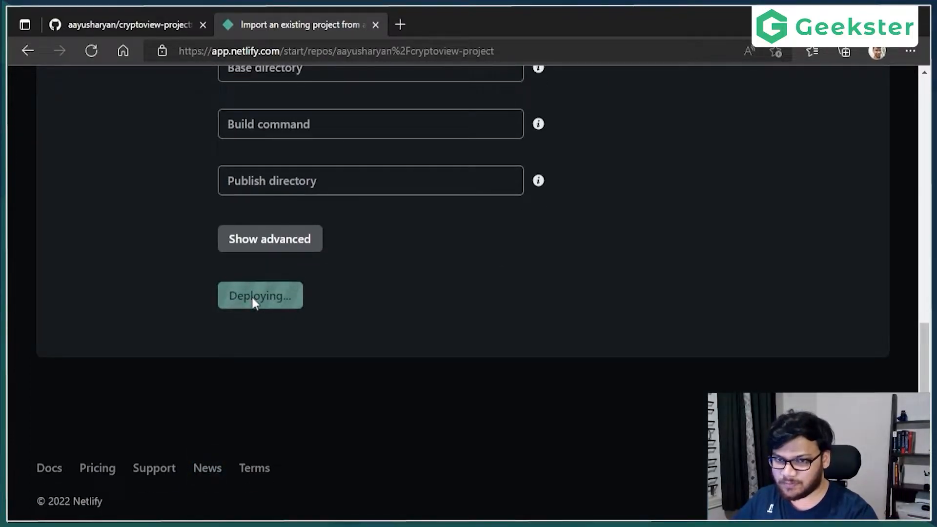
- Review the production deploy log, then return to Deploys to confirm Published status
{"action": "left_click", "coordinate": [260, 295]}
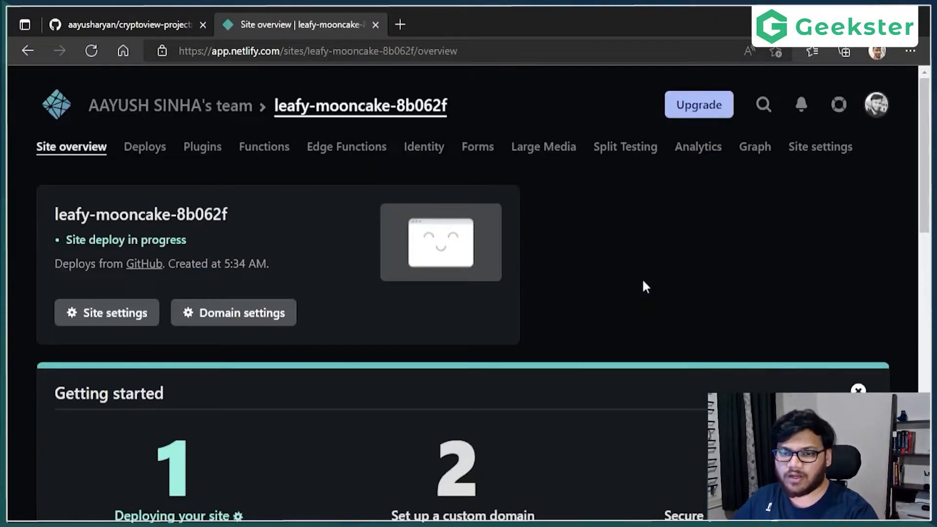
{"action": "scroll", "scroll_direction": "down", "scroll_amount": 3}
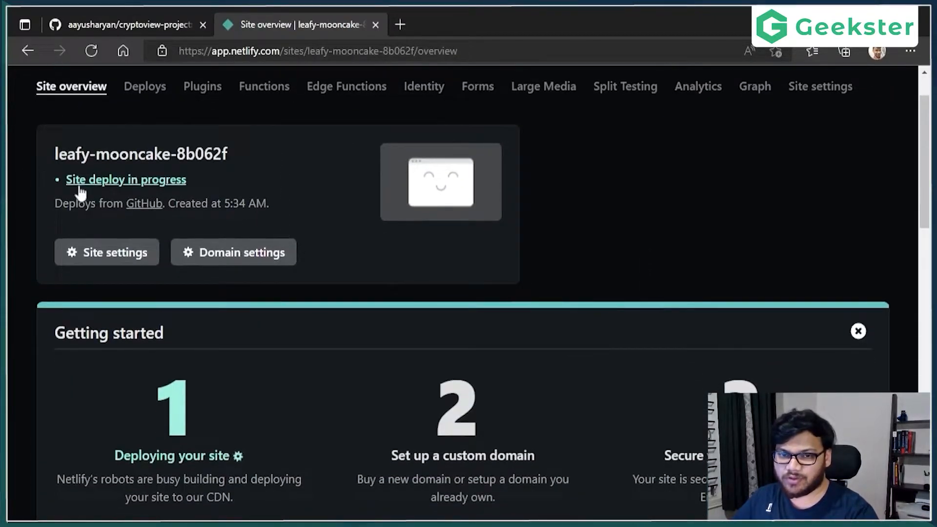
{"action": "scroll", "scroll_direction": "down", "scroll_amount": 3}
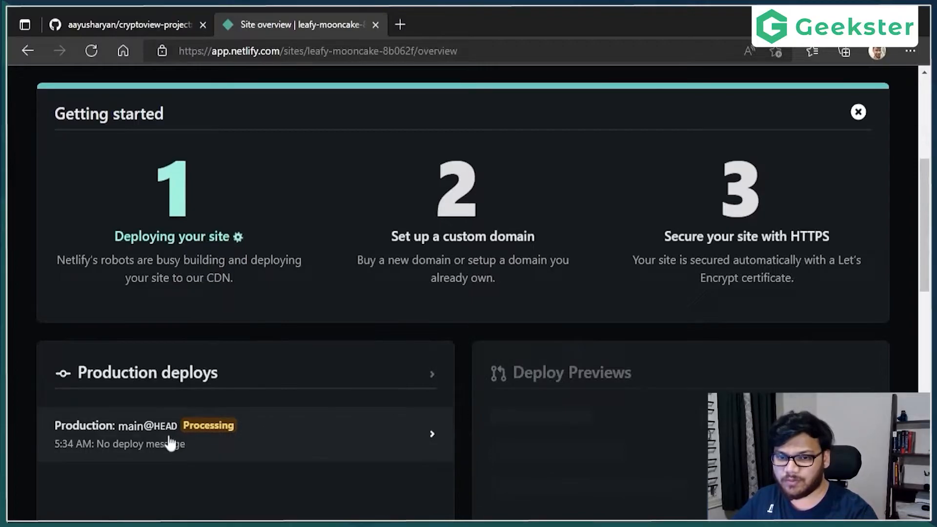
{"action": "mouse_move", "coordinate": [209, 441]}
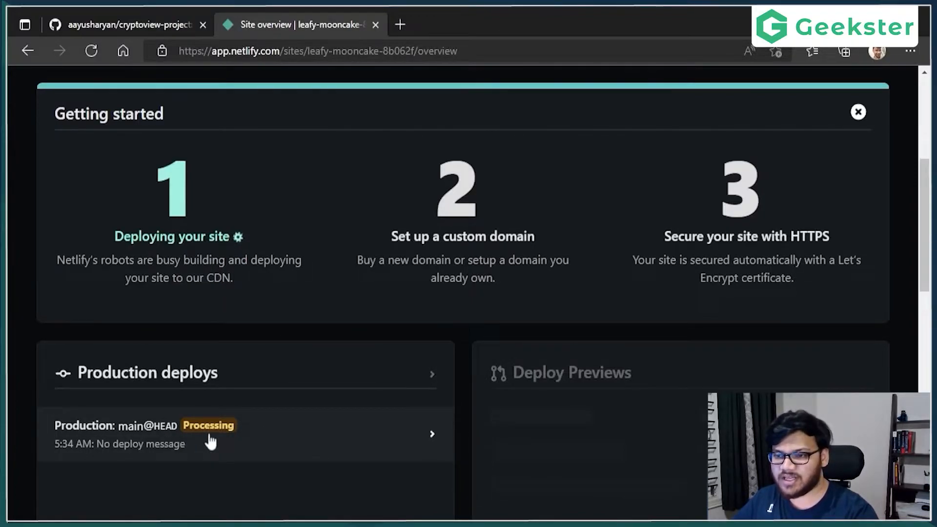
{"action": "mouse_move", "coordinate": [215, 451]}
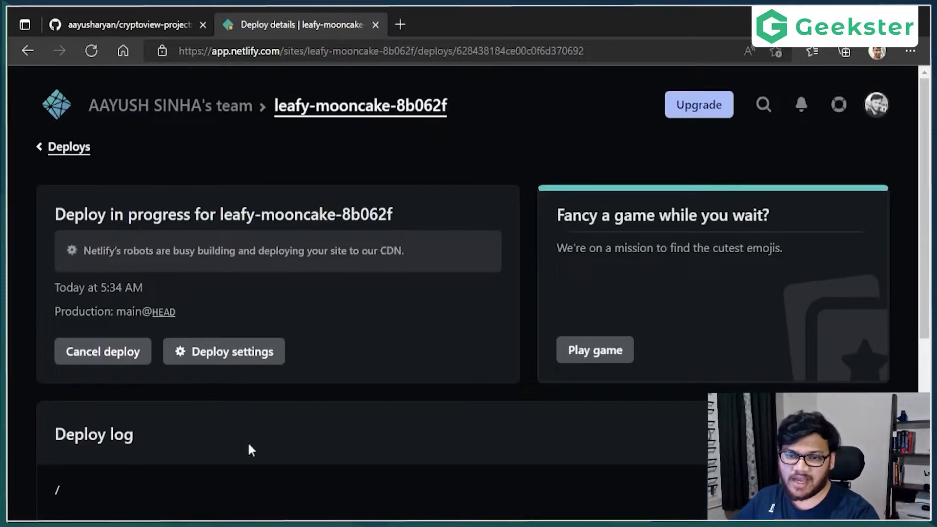
{"action": "scroll", "scroll_direction": "down", "scroll_amount": 3}
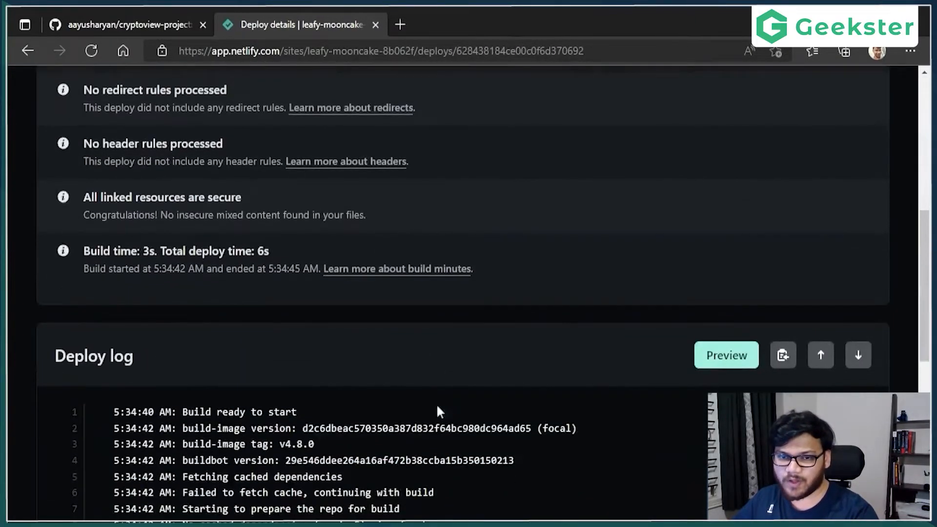
{"action": "scroll", "scroll_direction": "down", "scroll_amount": 3}
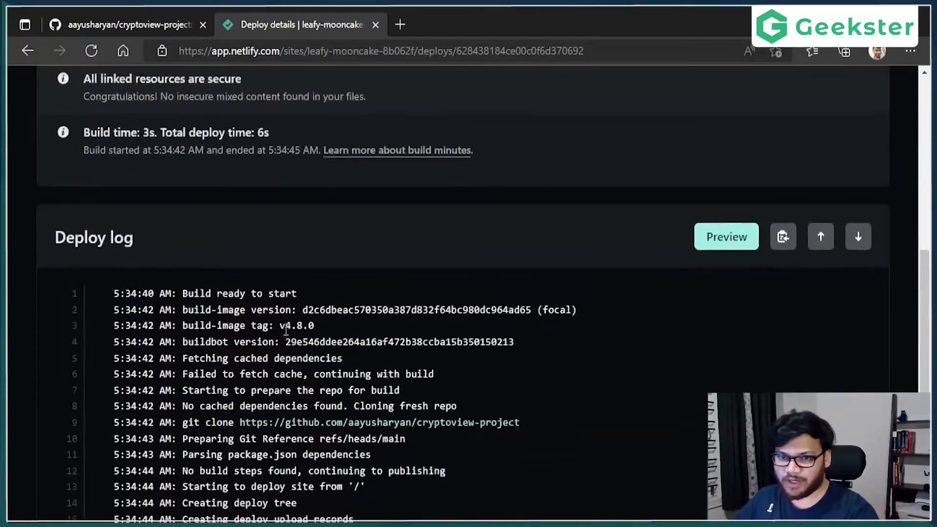
{"action": "left_click", "coordinate": [145, 146]}
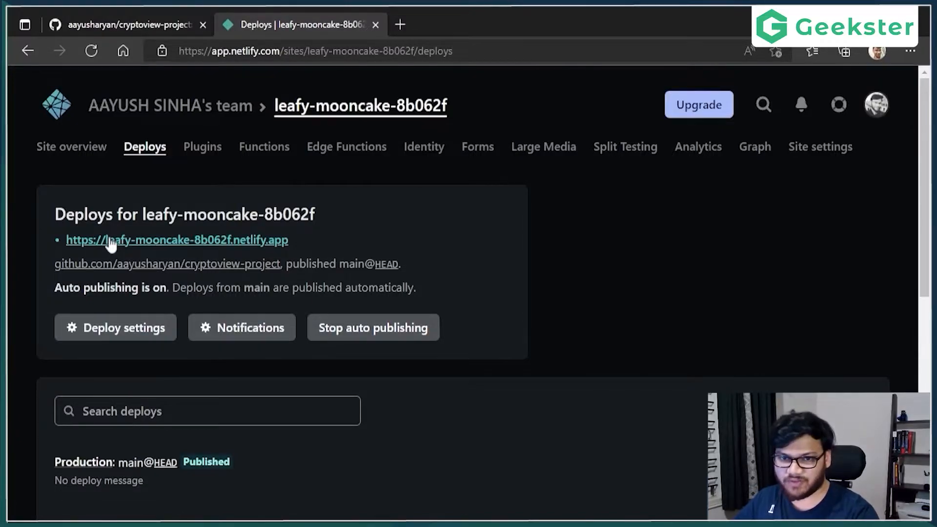
- Open the live netlify.app site and go to its coin search page
{"action": "left_click", "coordinate": [176, 239]}
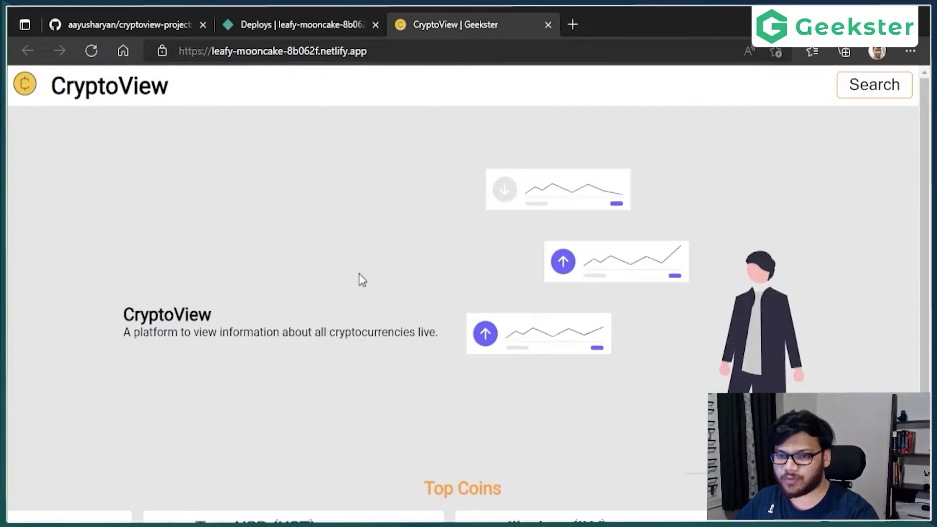
{"action": "scroll", "scroll_direction": "down", "scroll_amount": 3}
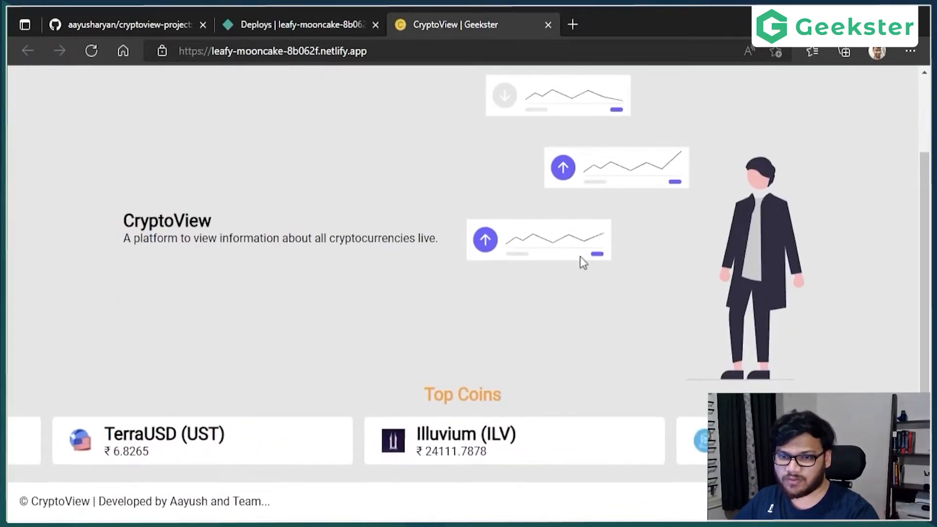
{"action": "left_click", "coordinate": [886, 85]}
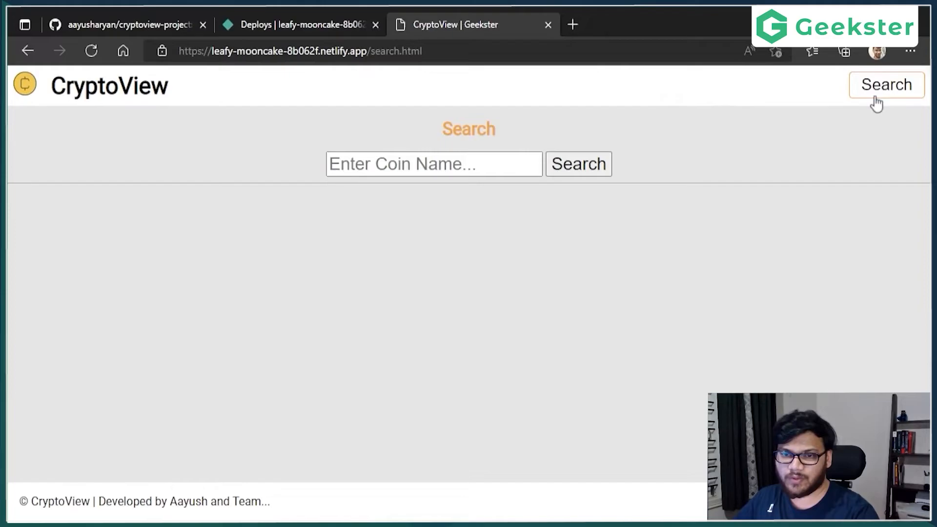
- Search for 'eth' and open Tether's More Info detail page
{"action": "left_click", "coordinate": [433, 164]}
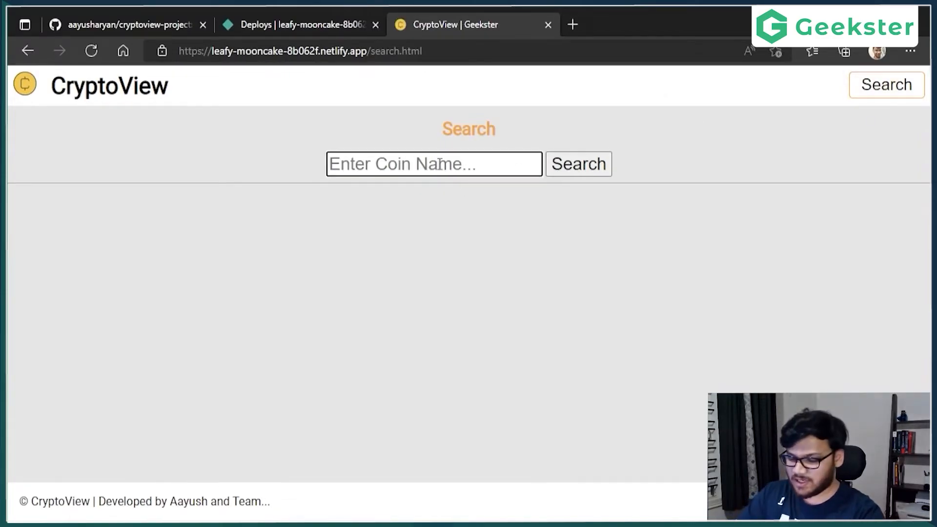
{"action": "type", "text": "eth"}
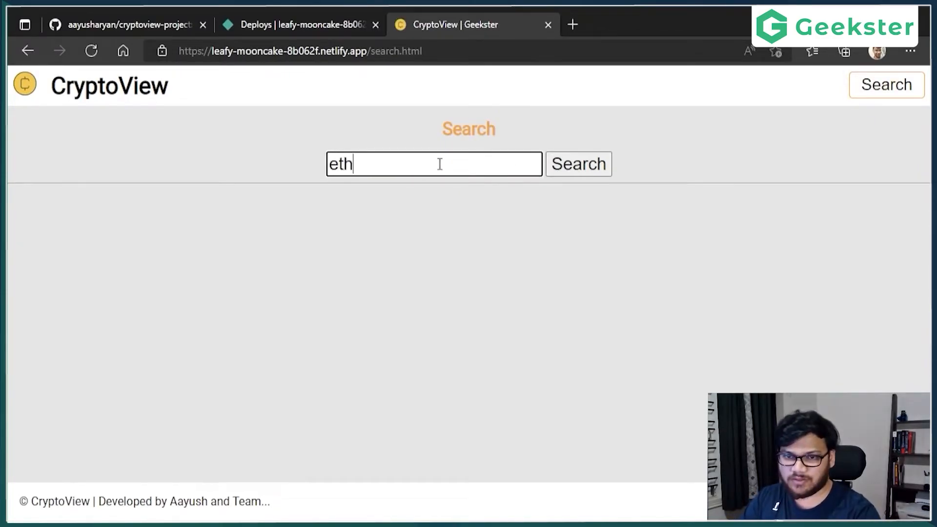
{"action": "left_click", "coordinate": [578, 164]}
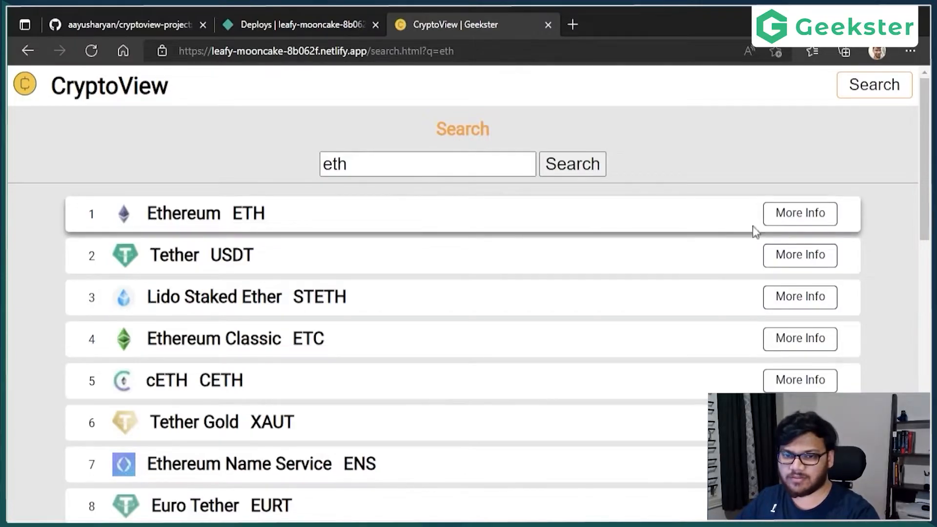
{"action": "left_click", "coordinate": [799, 256]}
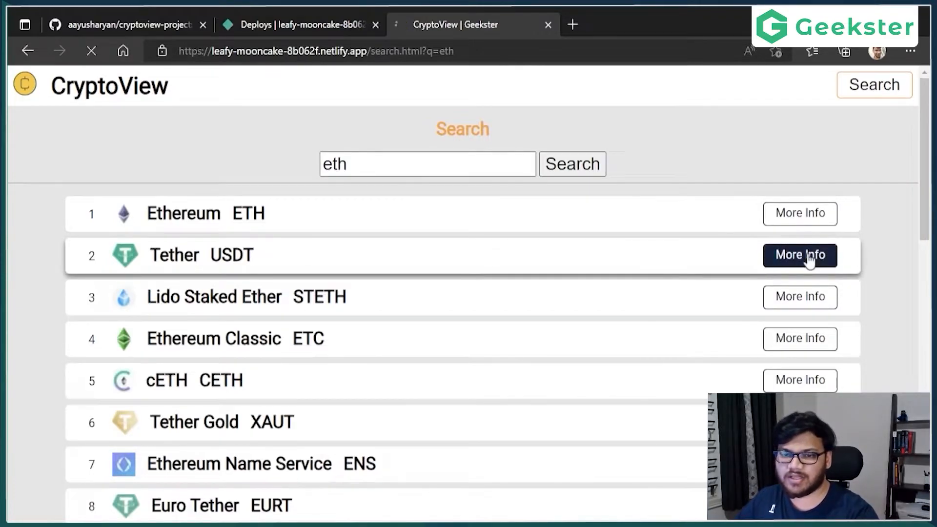
{"action": "left_click", "coordinate": [799, 255]}
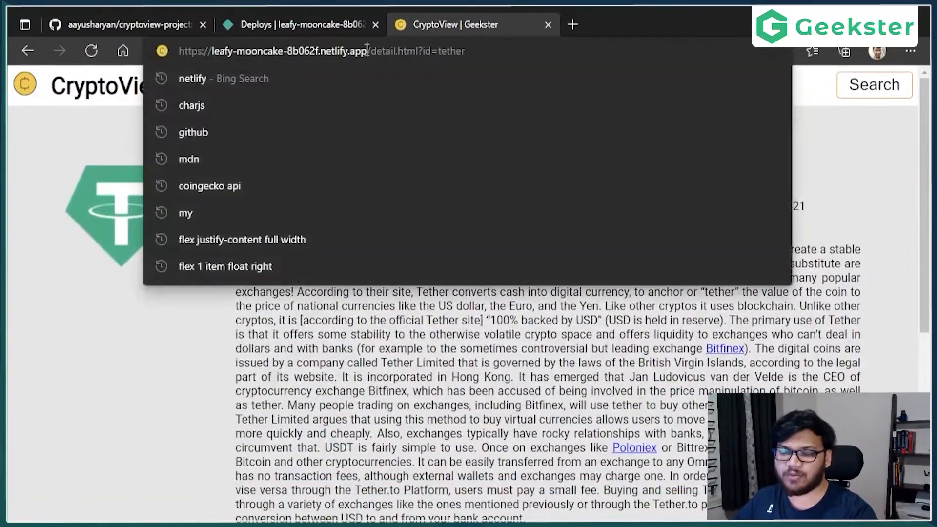
{"action": "double_click", "coordinate": [272, 51]}
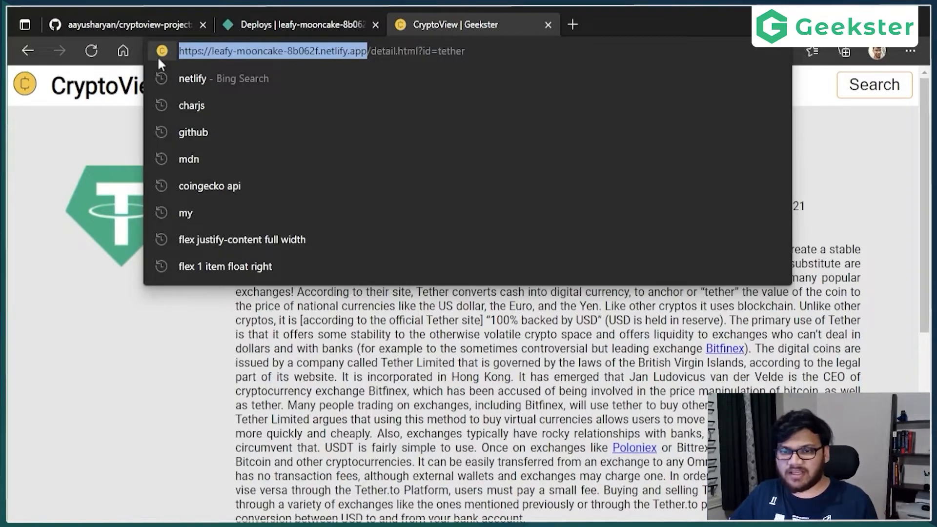
{"action": "mouse_move", "coordinate": [538, 356]}
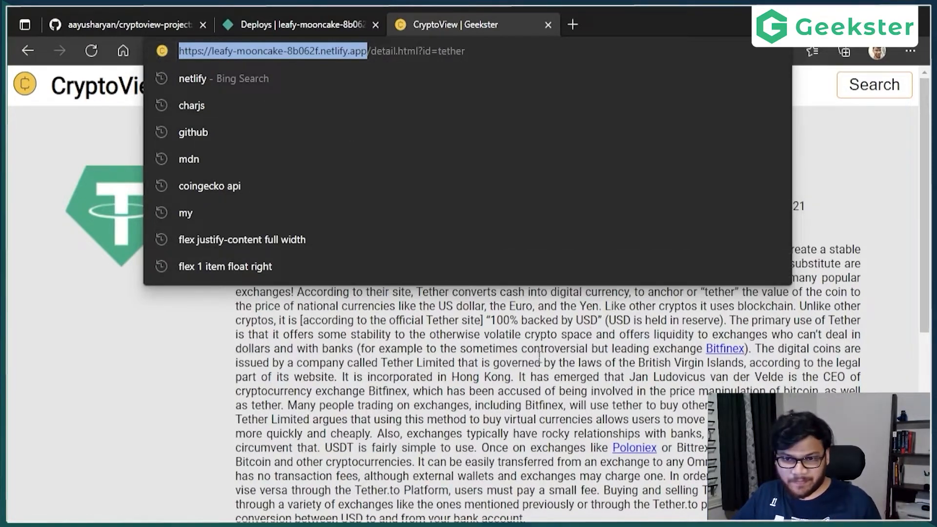